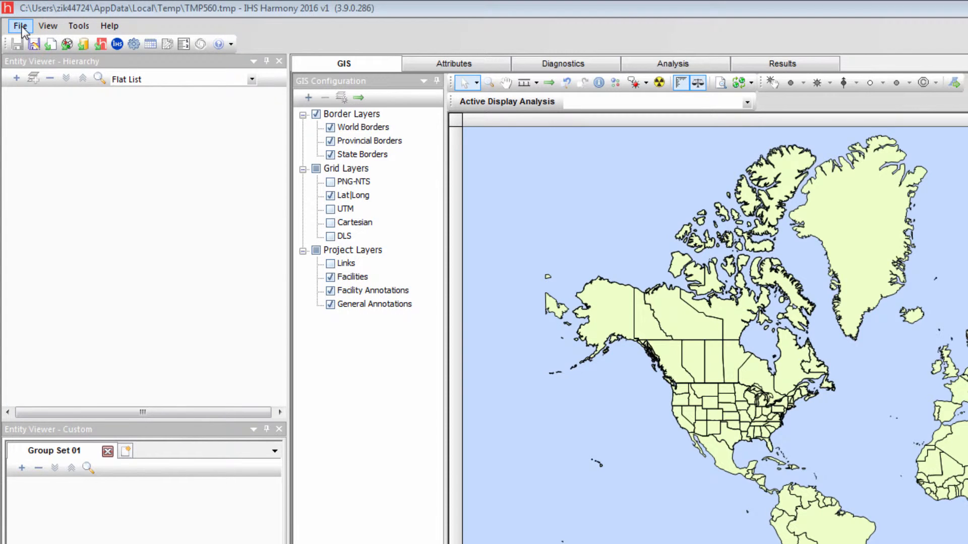
Step: Show the File menu's Import choices: file, file as a group, database, or Harmony project
left_click(20, 25)
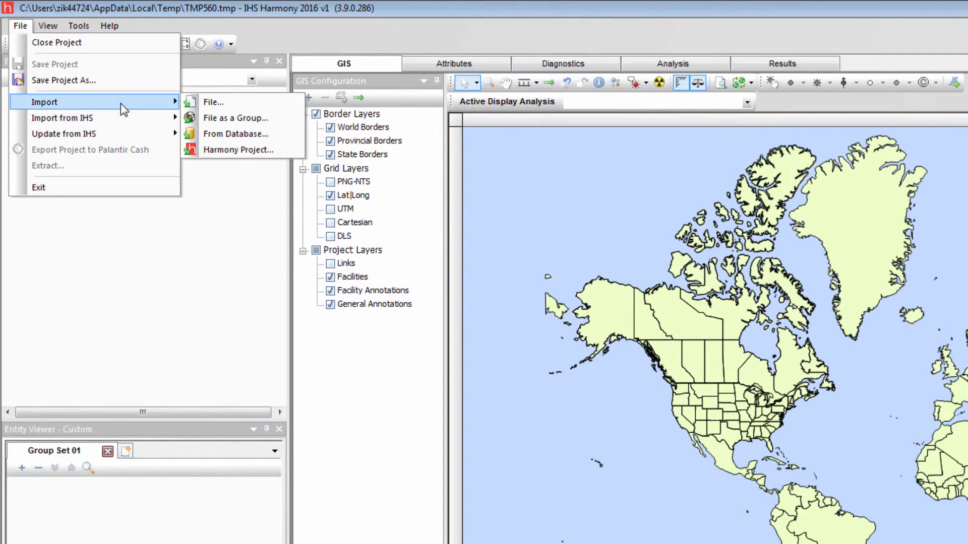
mouse_move(213, 102)
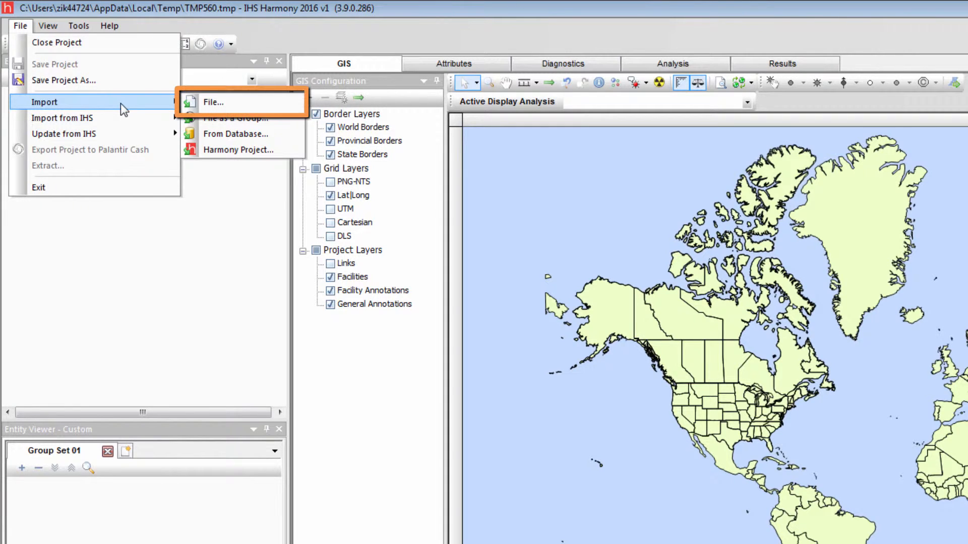
mouse_move(234, 118)
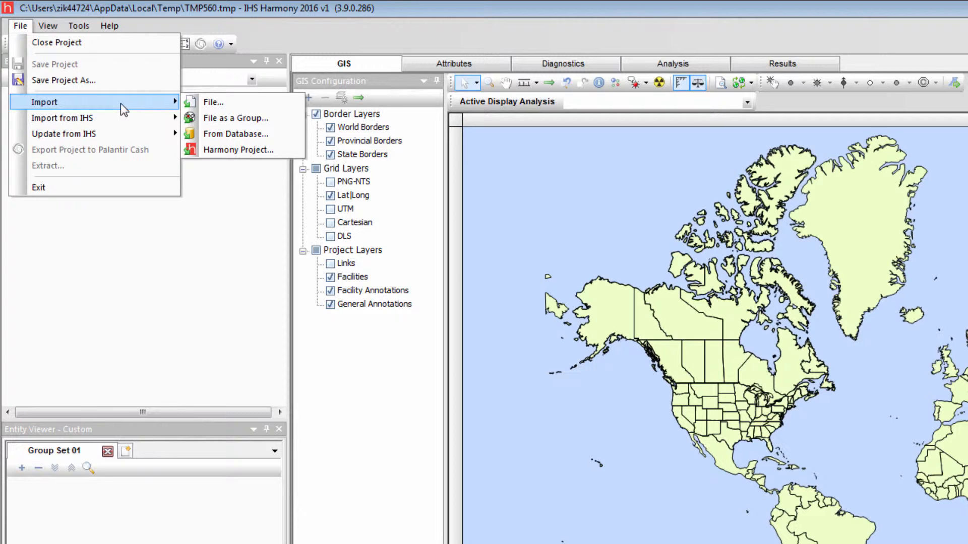
mouse_move(234, 118)
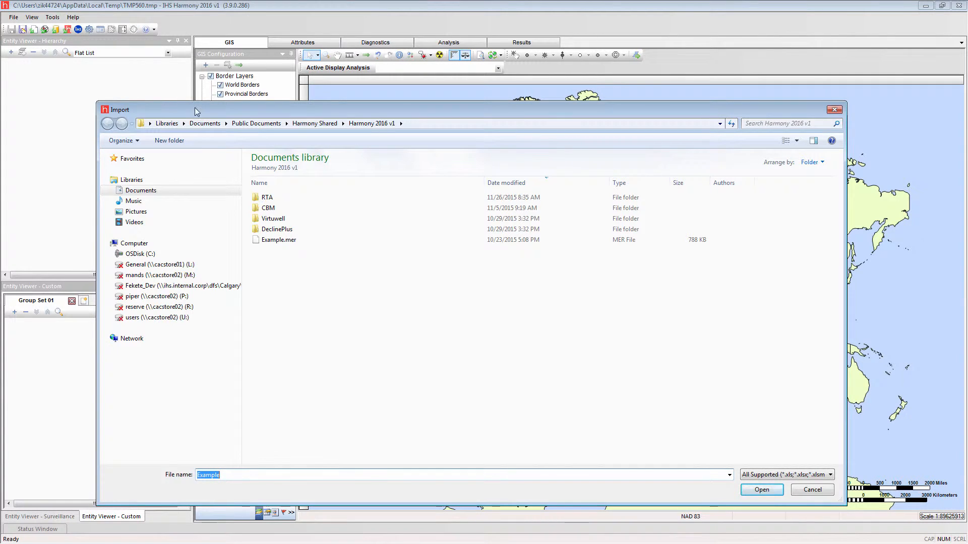
mouse_move(290, 188)
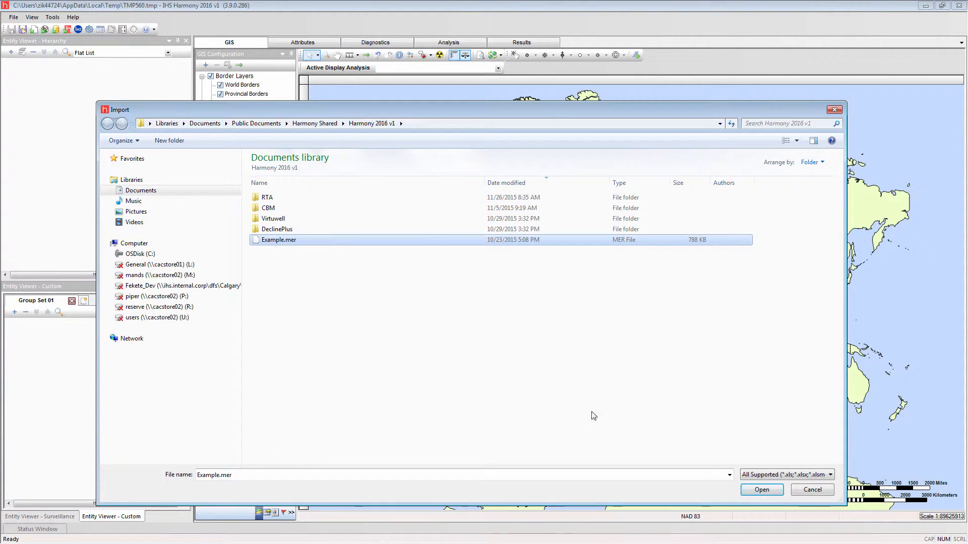
Step: Choose Example.mer from the Harmony 2016 v1 folder for import, prompting the NAD 83 datum
left_click(762, 490)
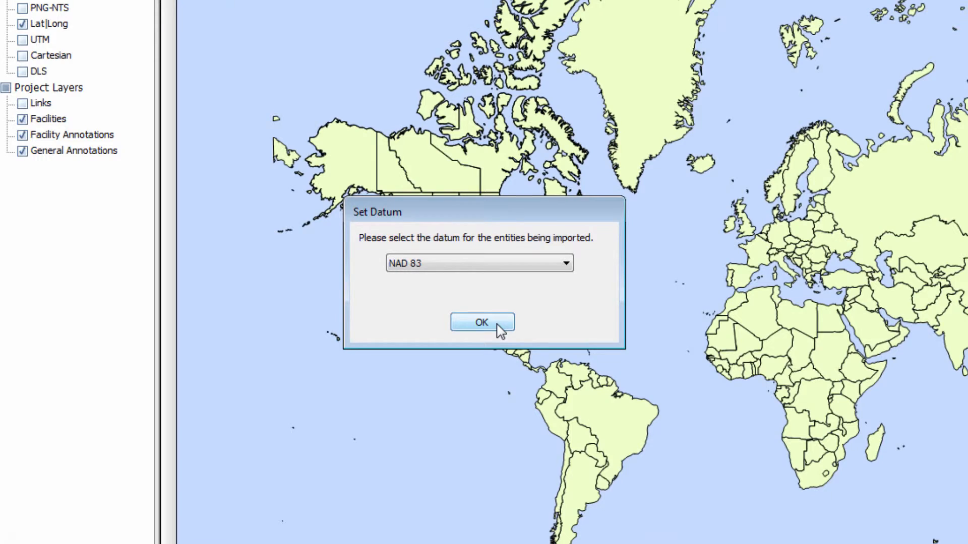
Step: Accept NAD 83 so the Example.mer wells load, then expand the EXAMPLE.MER group to list them
left_click(482, 322)
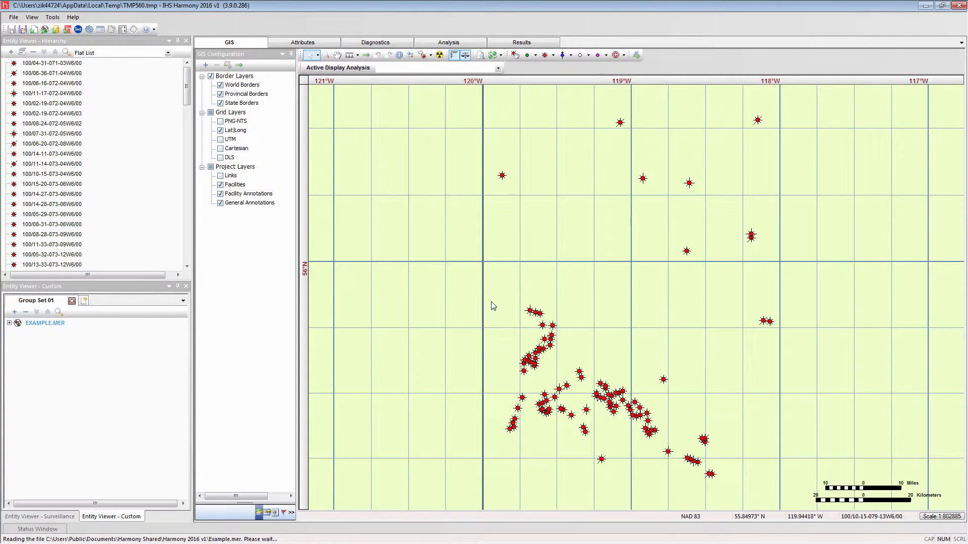
mouse_move(315, 279)
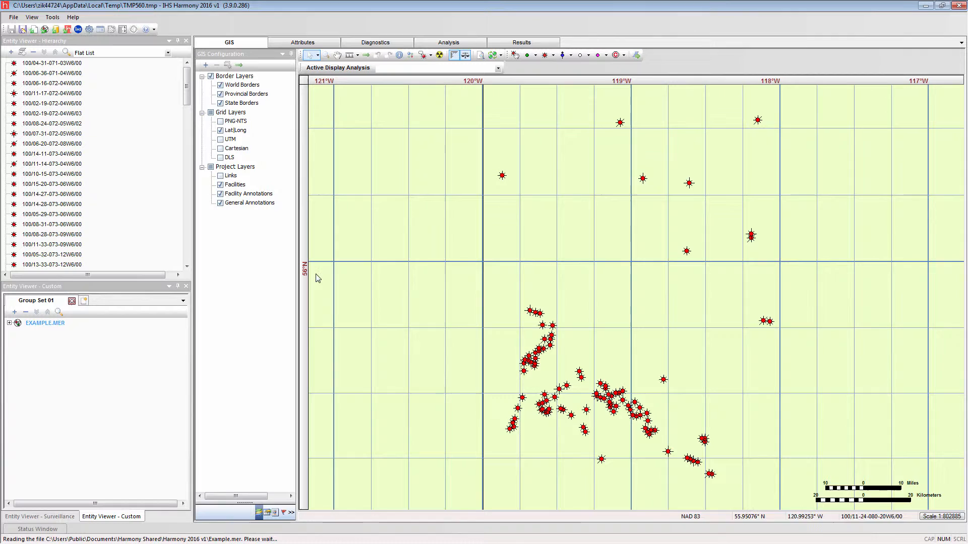
mouse_move(156, 260)
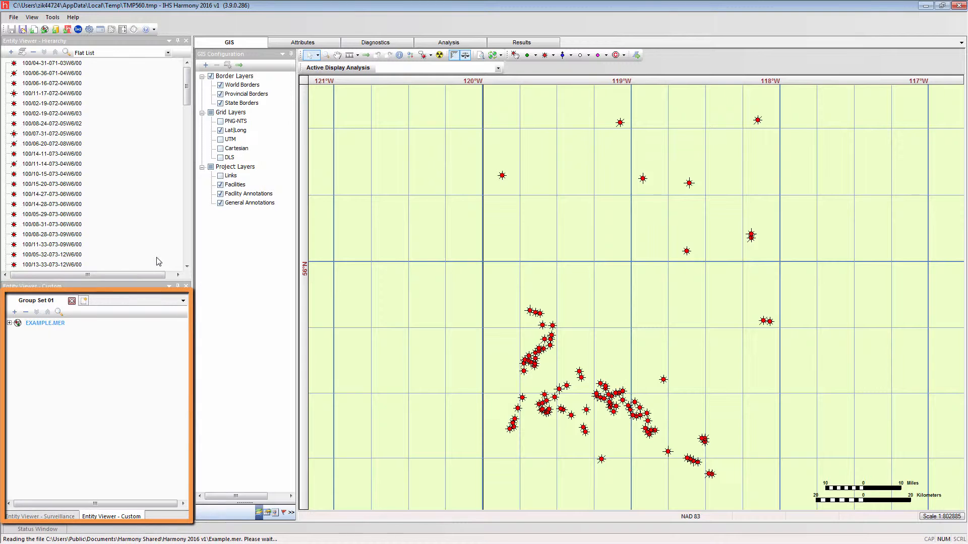
left_click(9, 322)
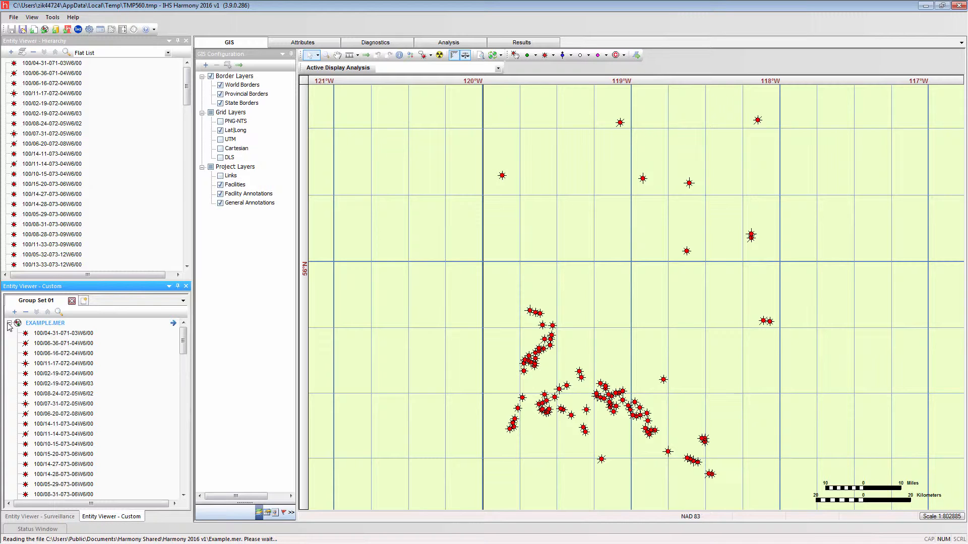
Step: Select three imported wells and review their Attributes table, then their Diagnostics
left_click(53, 244)
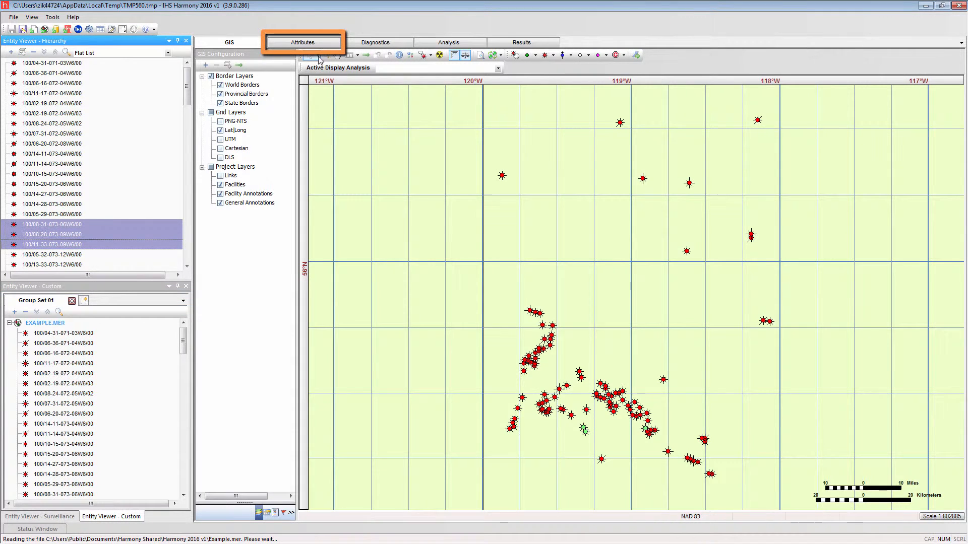
left_click(301, 42)
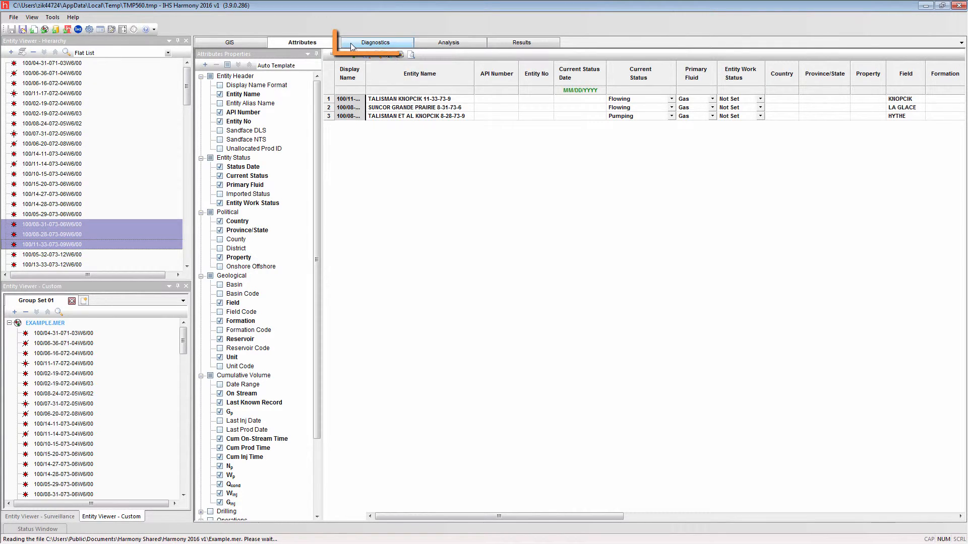
left_click(375, 43)
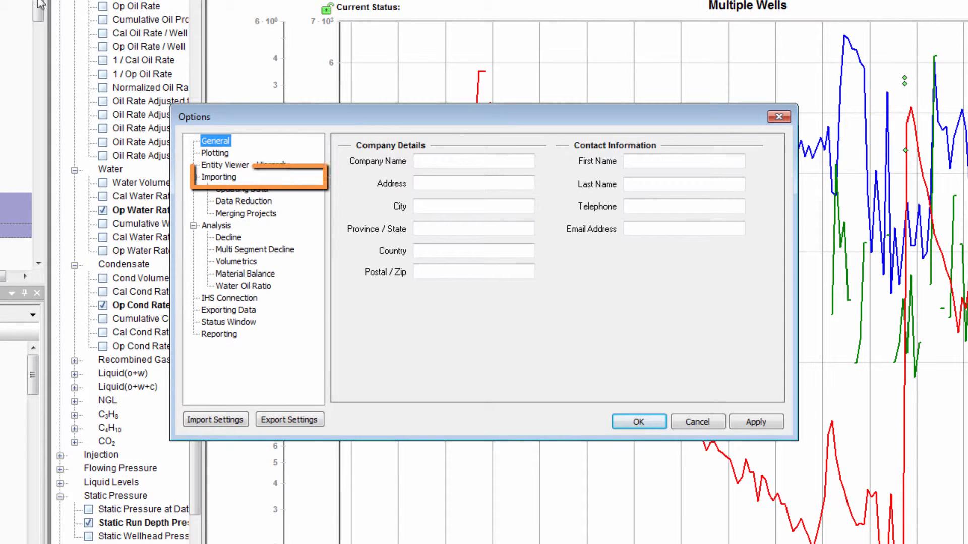
Step: Show the Importing settings in Options and its Updating Data rules
left_click(219, 177)
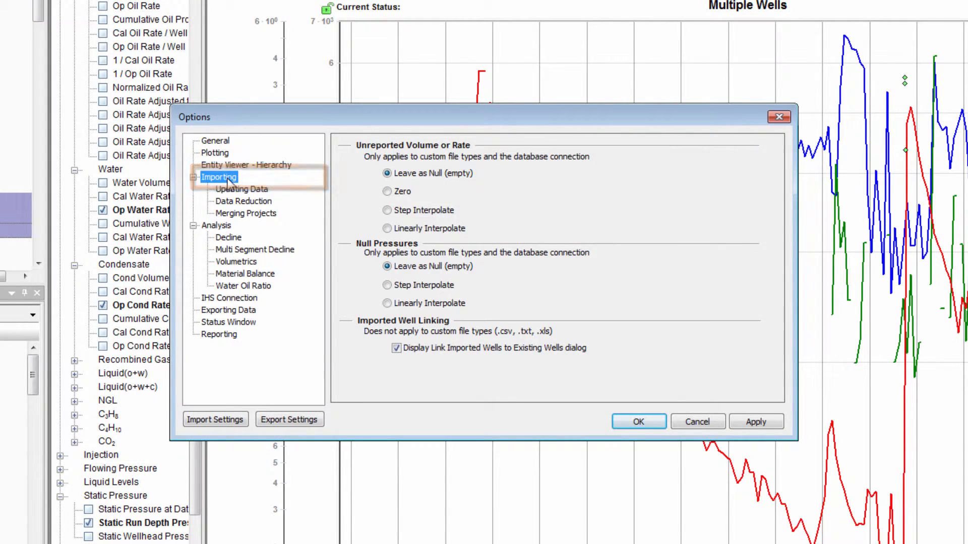
mouse_move(294, 196)
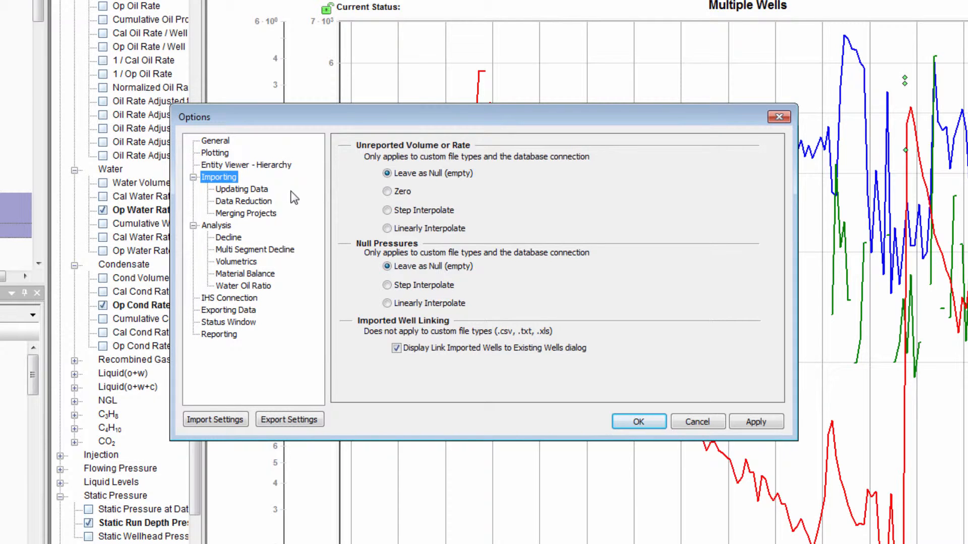
left_click(241, 189)
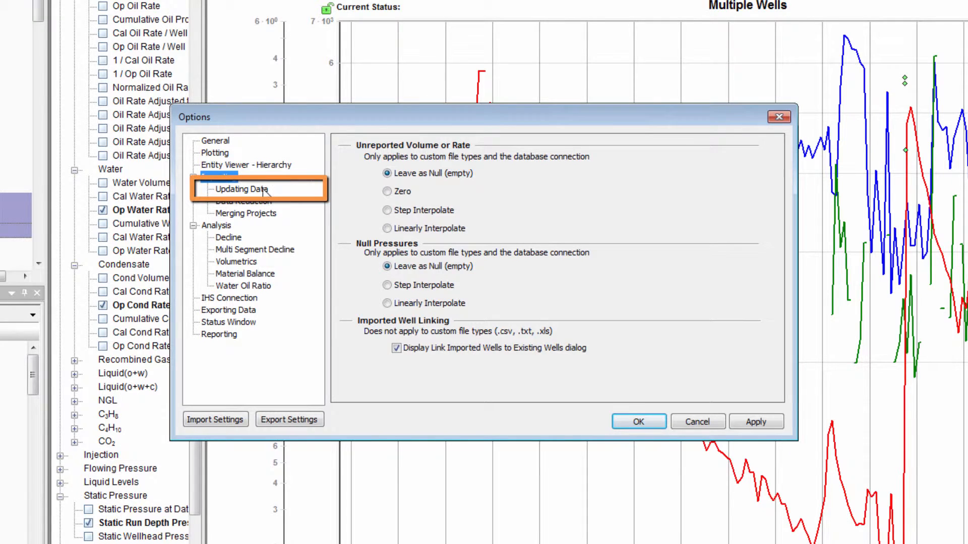
Step: Review the Production Data and Attributes update options without changes and close Options with OK
left_click(241, 189)
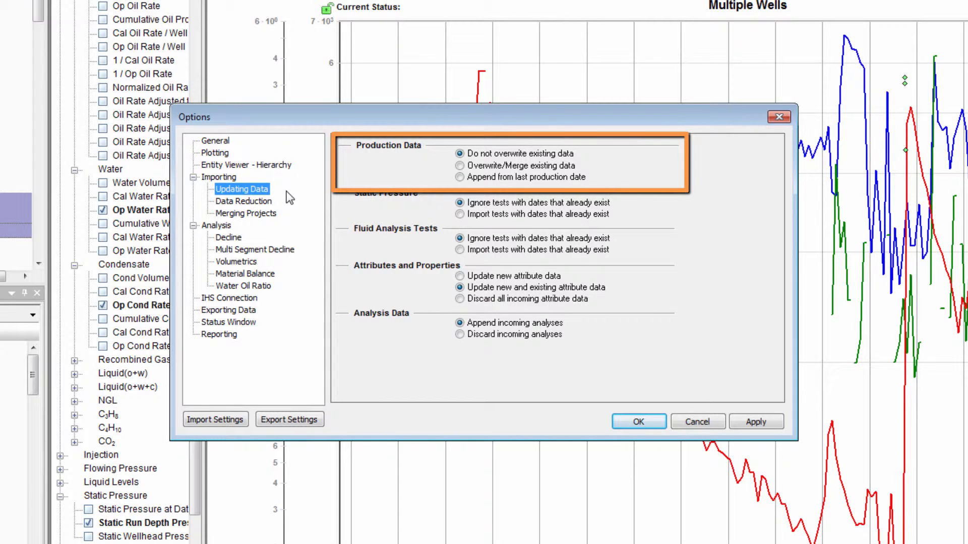
left_click(459, 153)
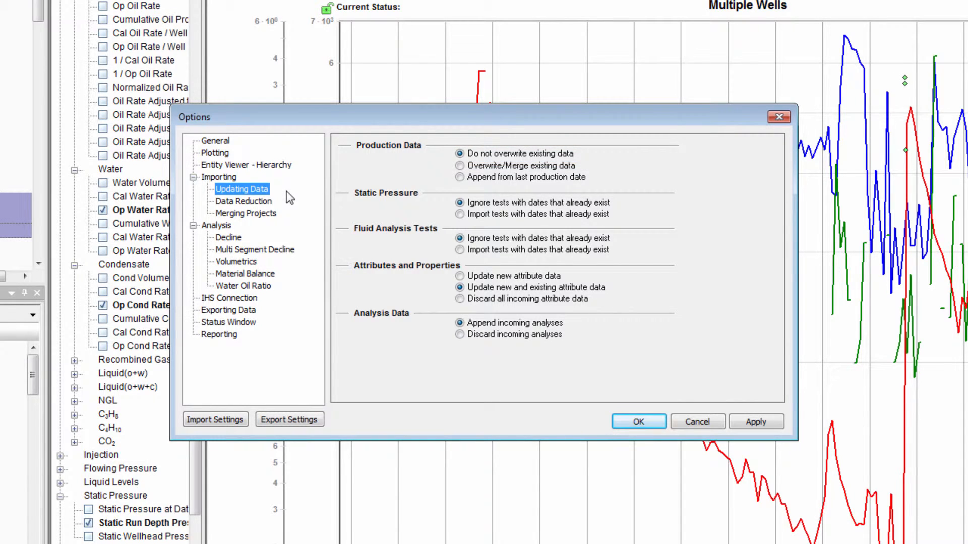
left_click(517, 165)
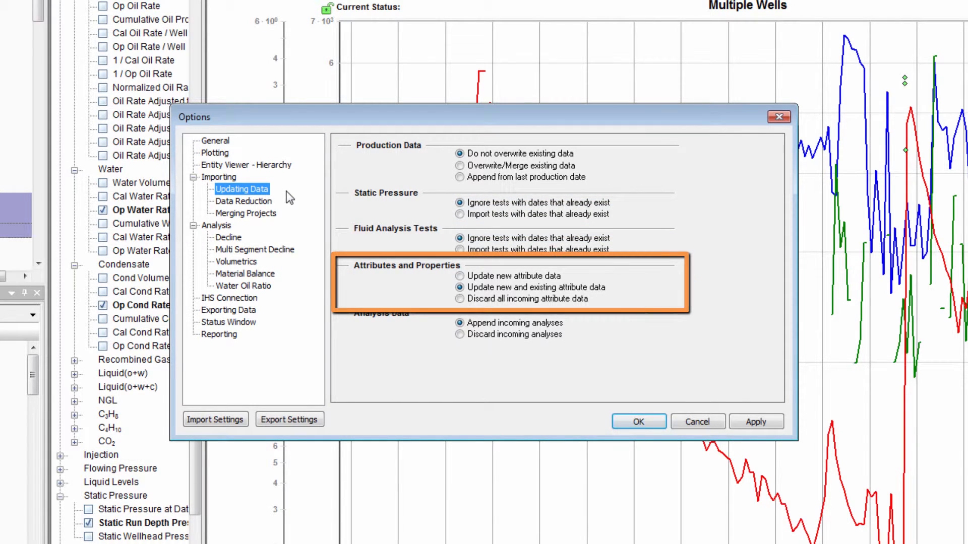
left_click(460, 276)
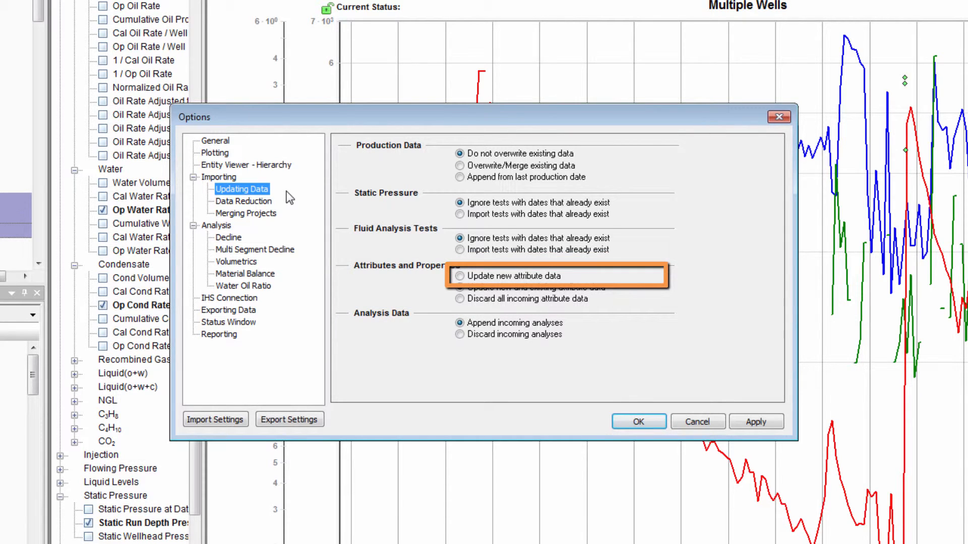
left_click(460, 288)
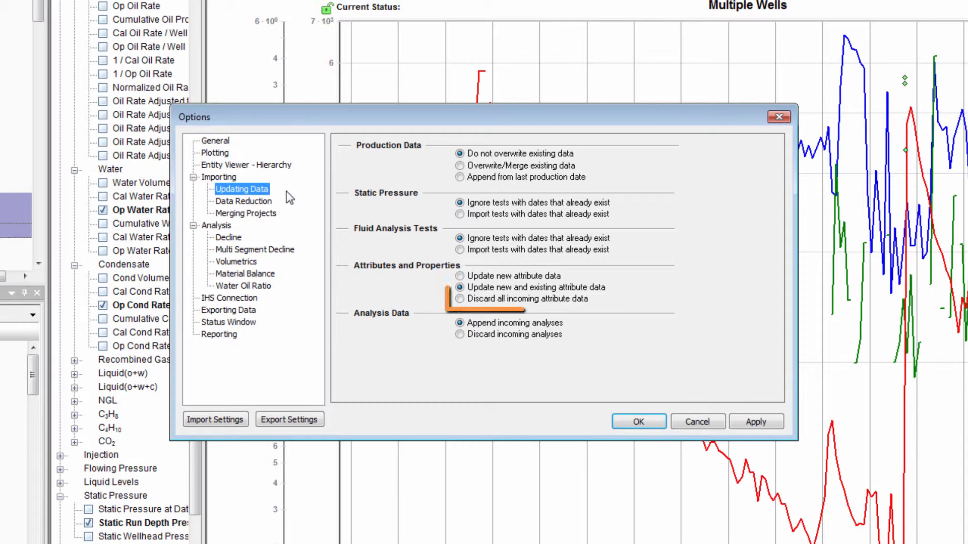
left_click(460, 299)
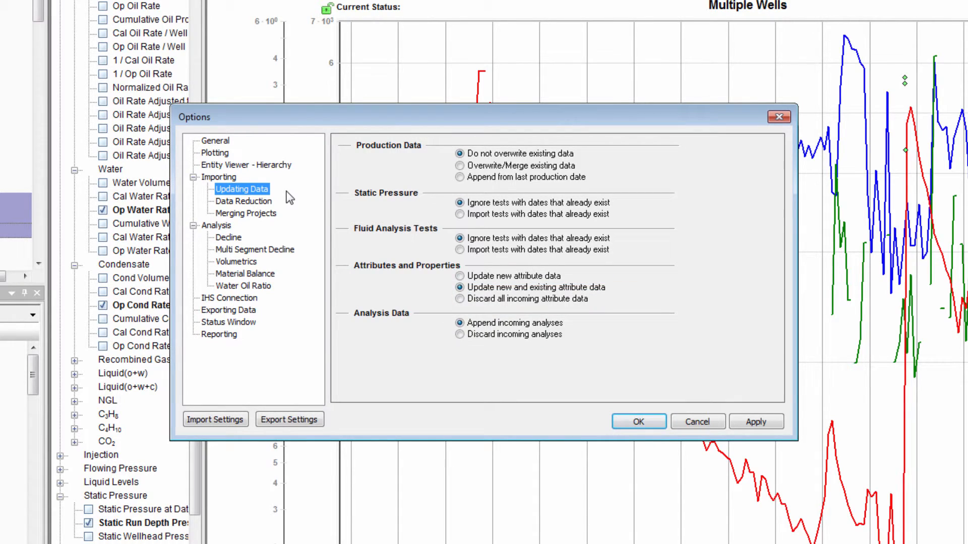
left_click(638, 421)
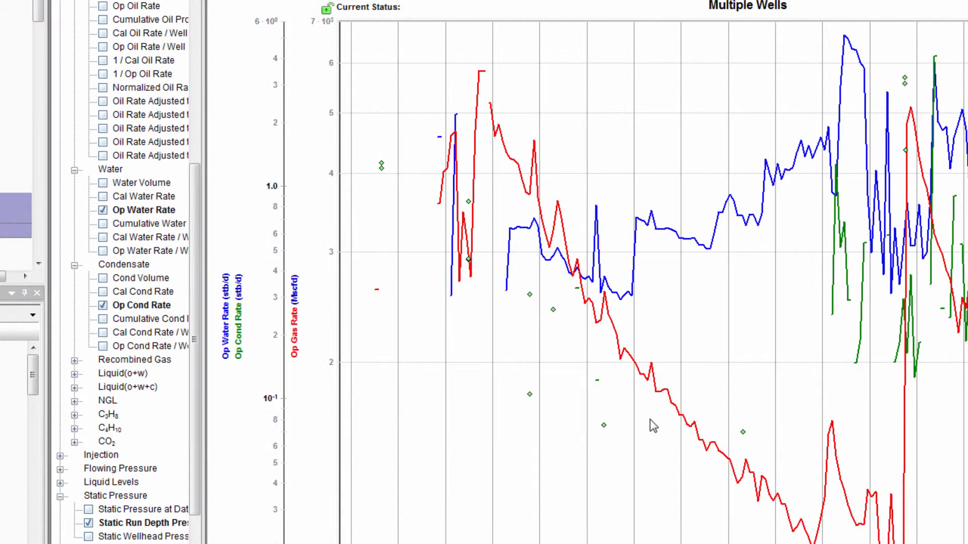